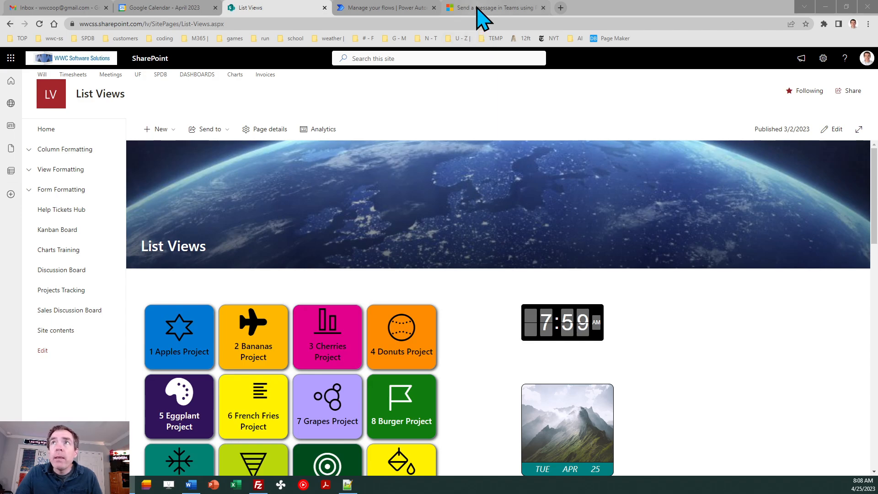
# Review the Teams messaging guide and existing cloud flows, then return to the List Views site.
pyautogui.click(492, 8)
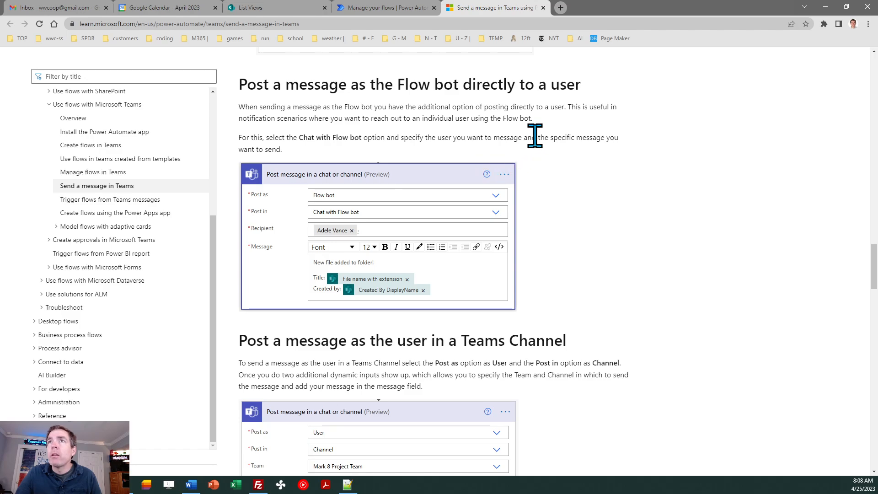
pyautogui.moveTo(550, 163)
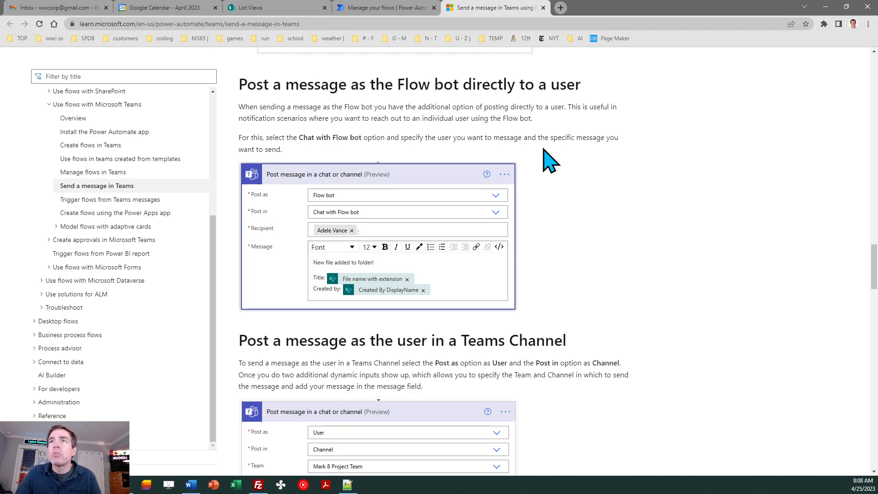
pyautogui.moveTo(450, 145)
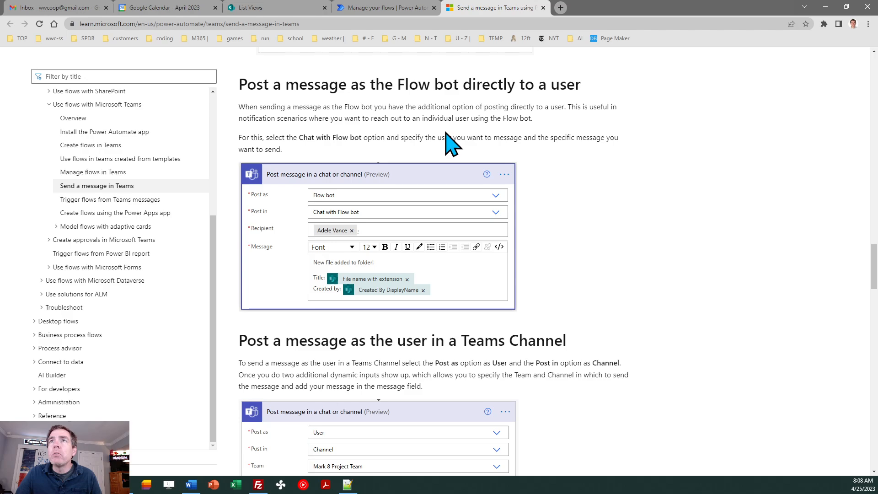
pyautogui.click(274, 7)
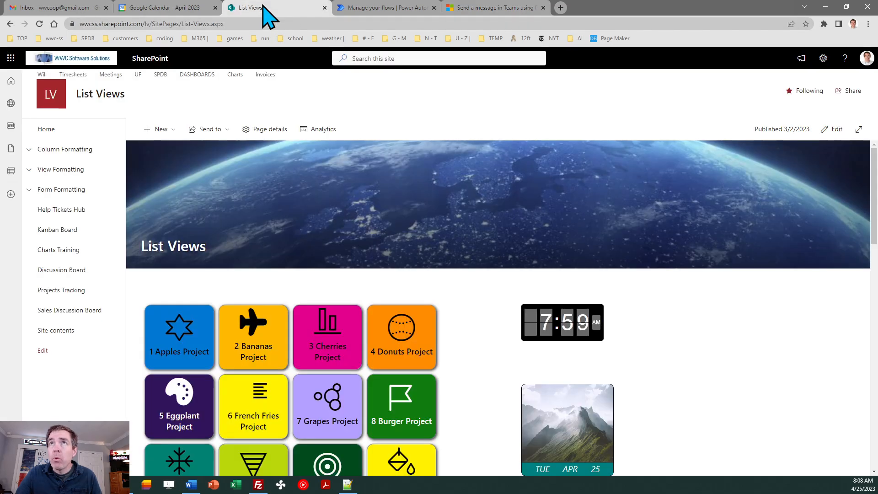
pyautogui.click(385, 7)
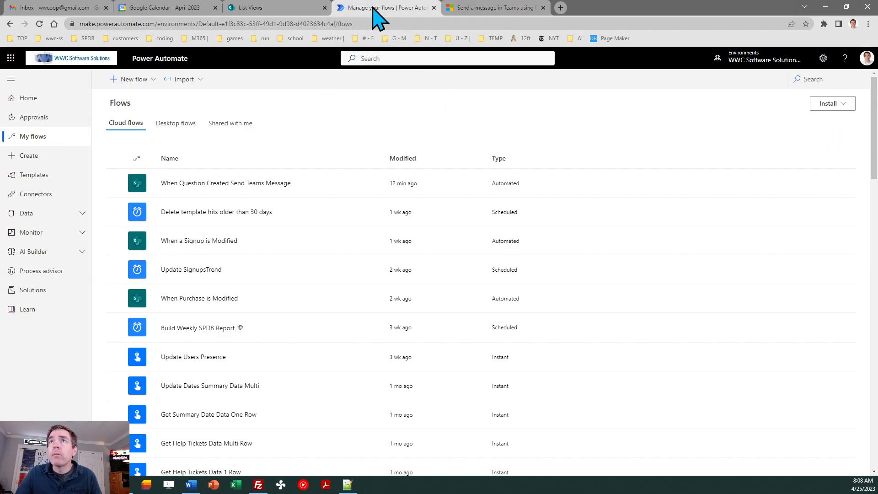
pyautogui.click(253, 8)
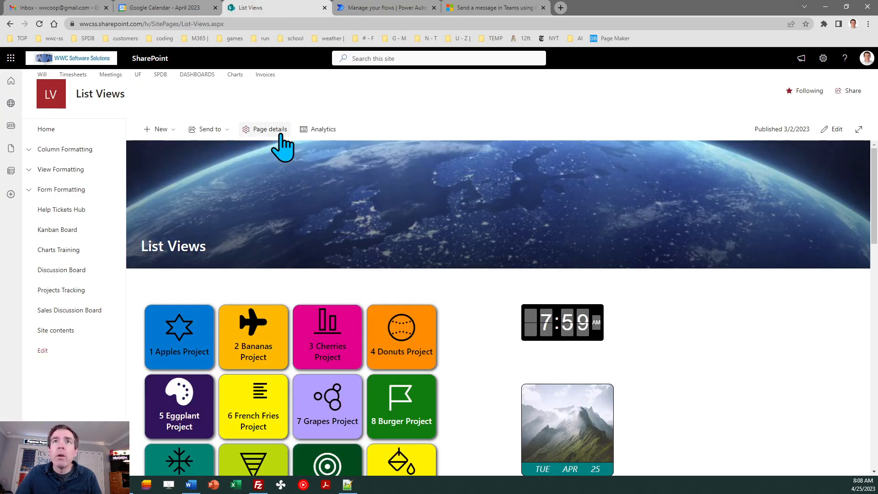
pyautogui.moveTo(177, 143)
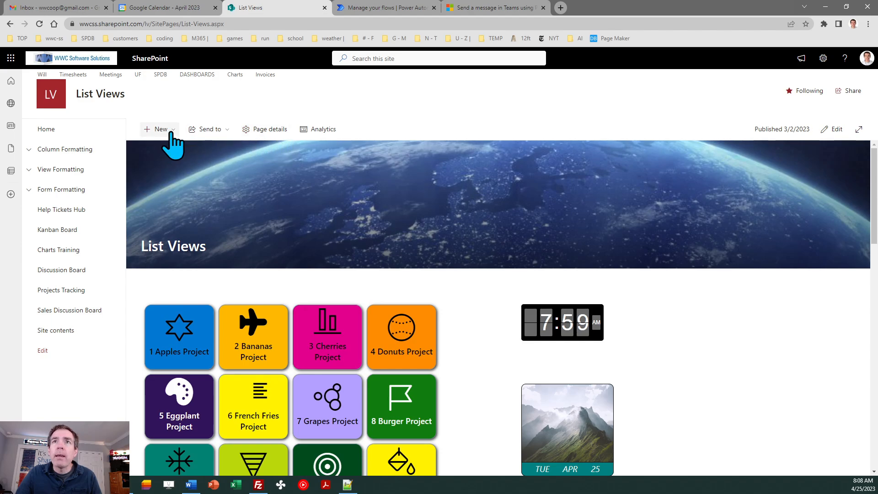
# Create a blank list named 'SharePoint Questions'.
pyautogui.click(159, 130)
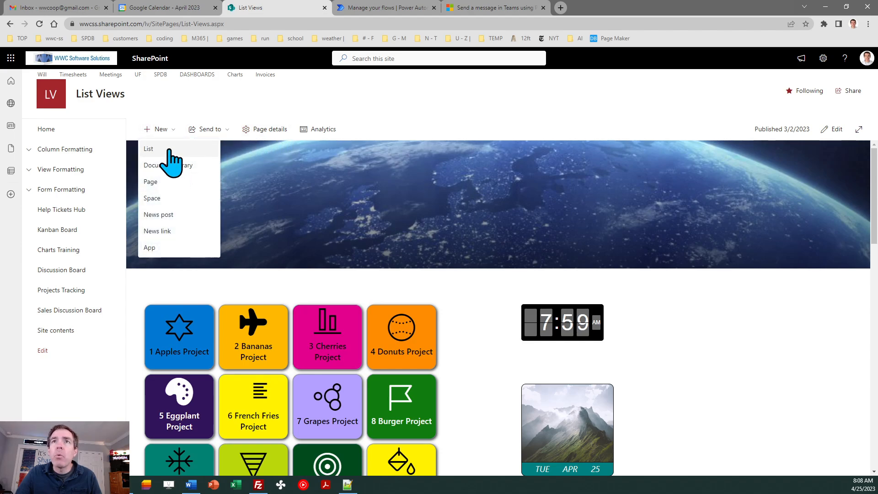
pyautogui.click(149, 149)
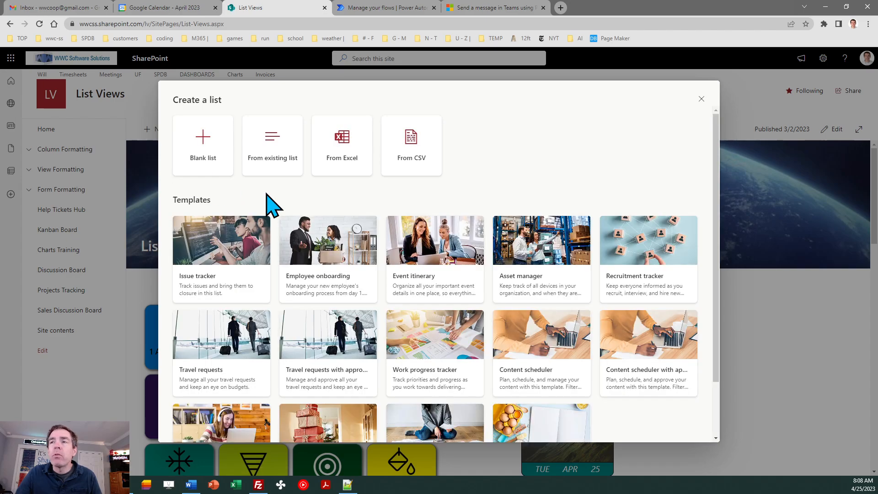
pyautogui.click(203, 140)
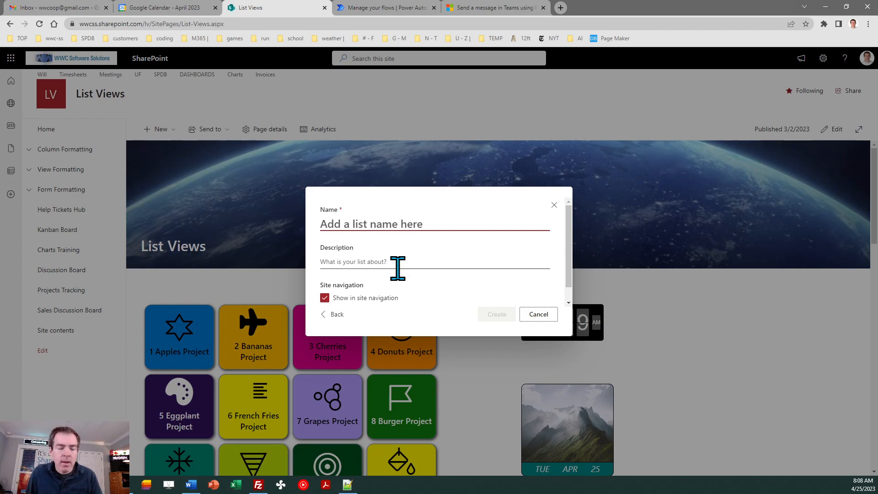
pyautogui.write('SharePoint')
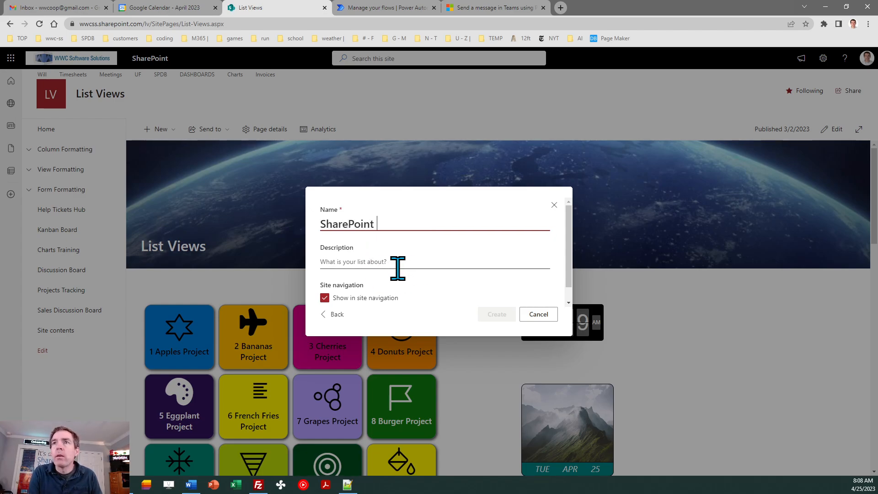
pyautogui.write('Questions')
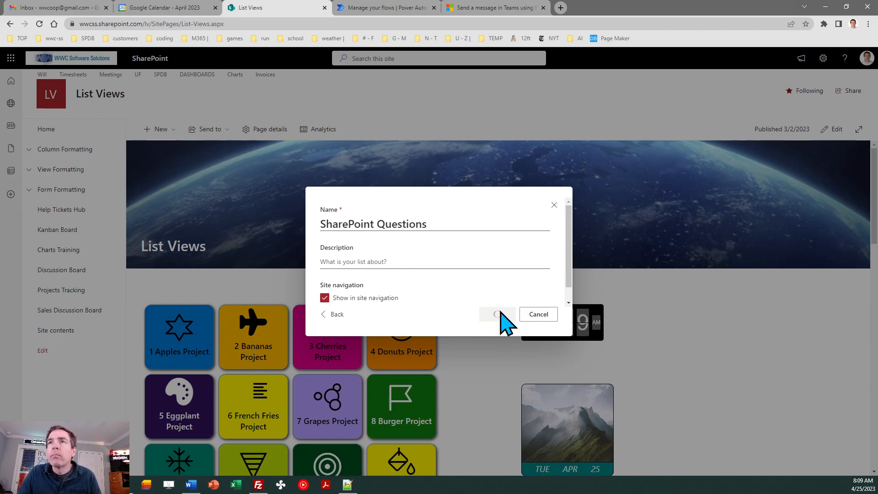
pyautogui.click(496, 315)
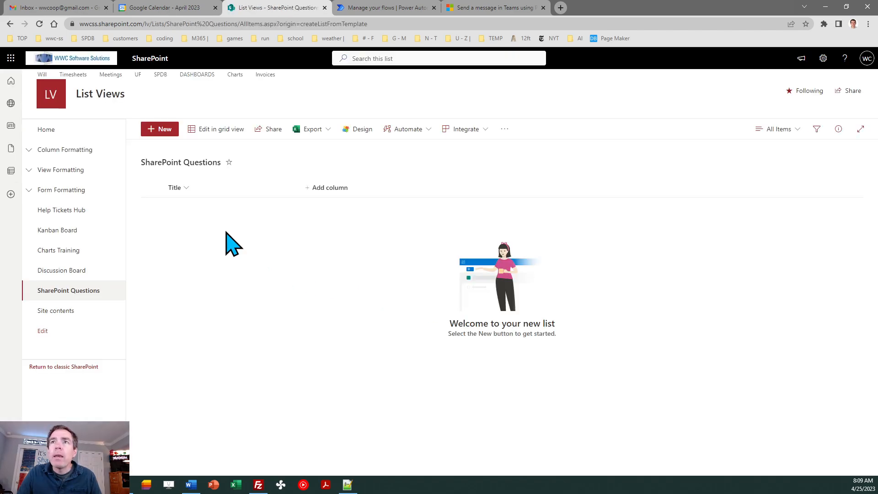
pyautogui.moveTo(219, 219)
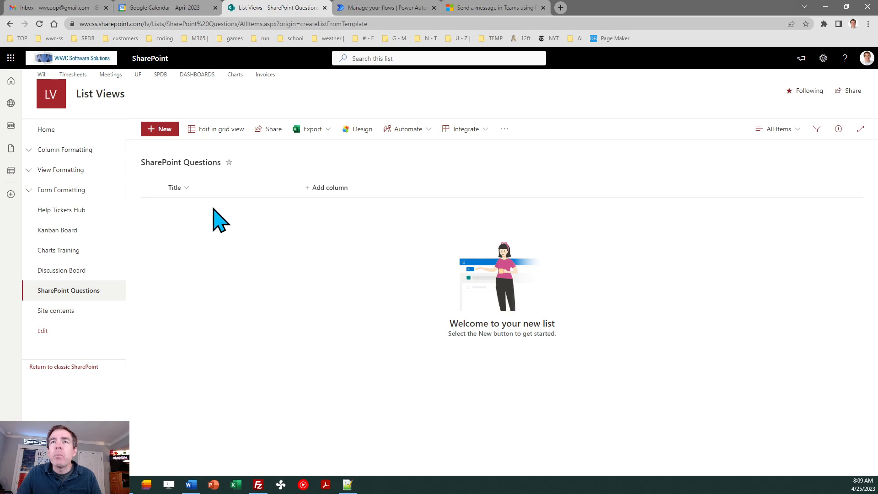
# Rename the list's default Title column to 'Question' in List settings.
pyautogui.click(175, 187)
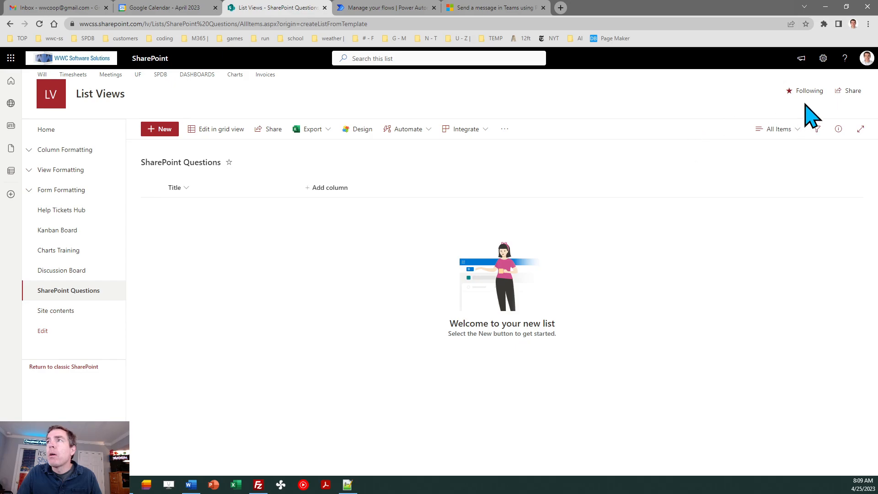
pyautogui.click(823, 58)
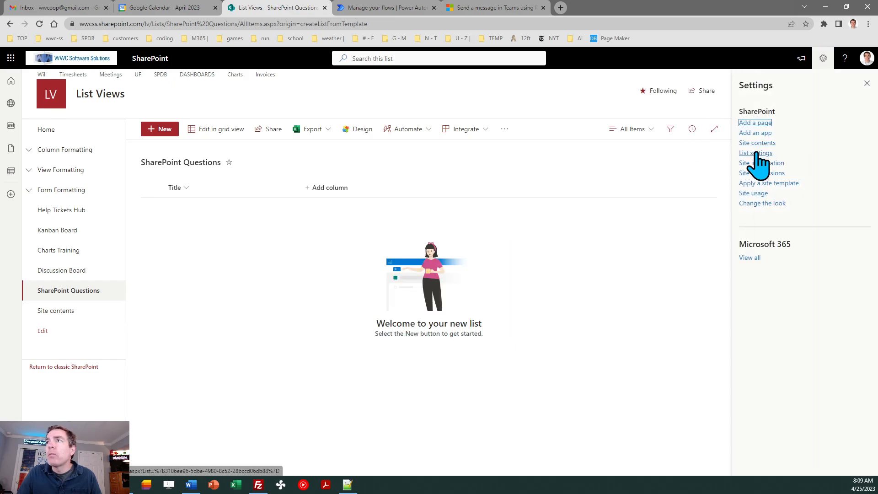
pyautogui.click(756, 153)
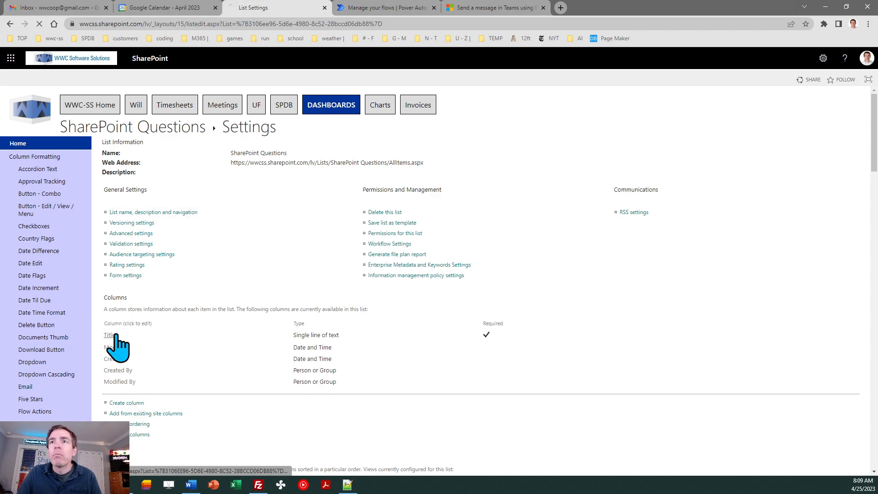
pyautogui.click(109, 335)
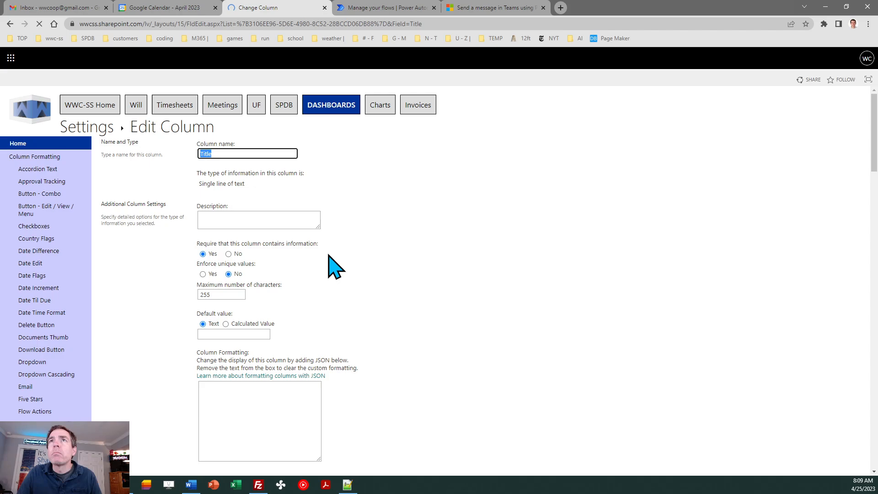
pyautogui.write('Question')
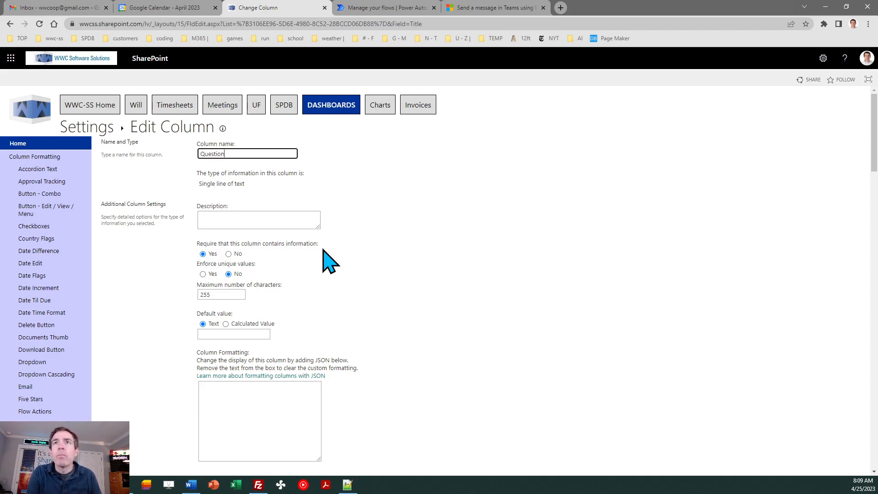
pyautogui.scroll(-3)
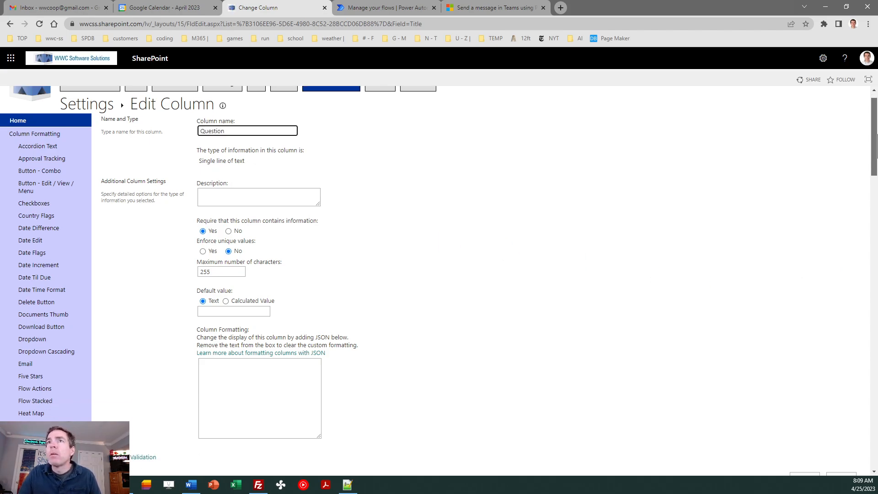
pyautogui.scroll(-3)
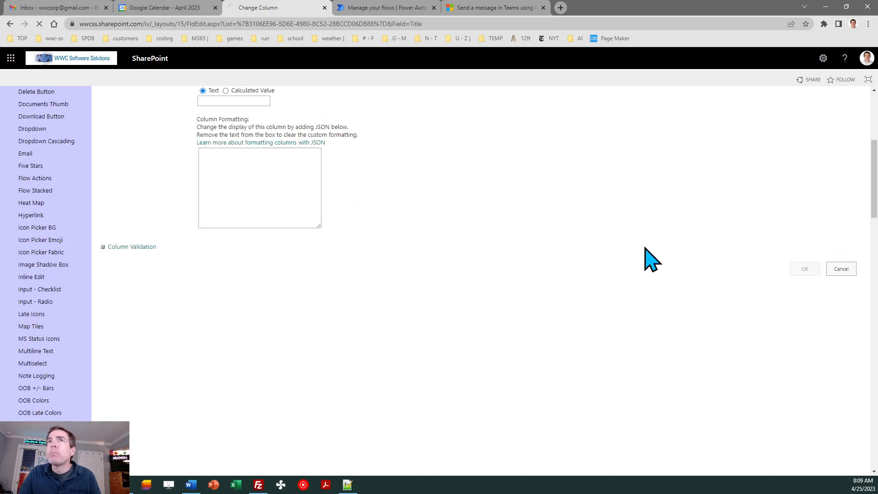
pyautogui.click(840, 268)
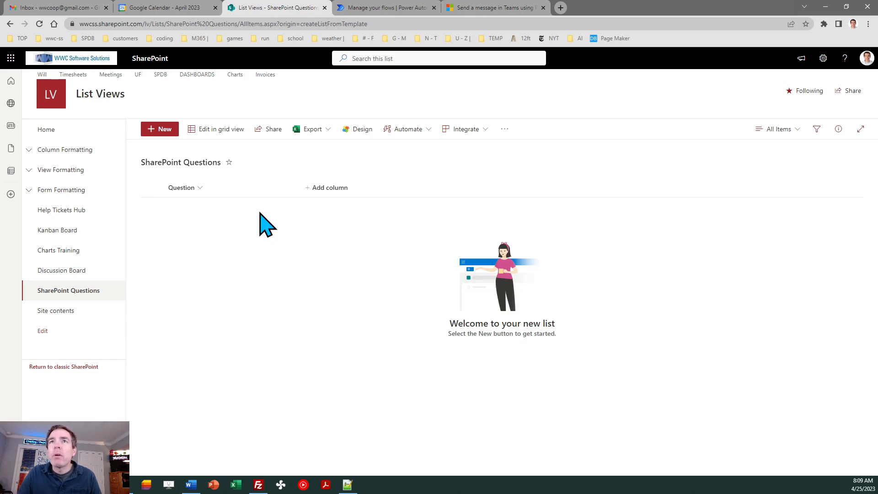
pyautogui.moveTo(223, 218)
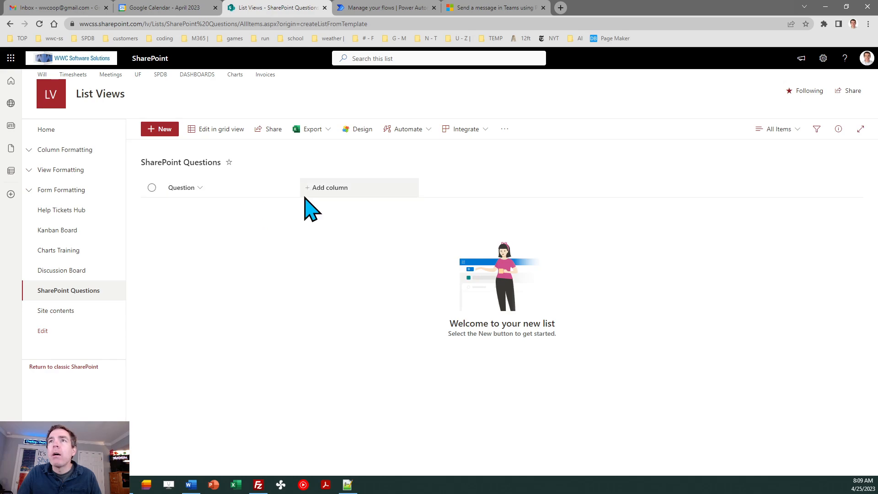
# Add a new text column named 'Answer' to the list.
pyautogui.click(330, 187)
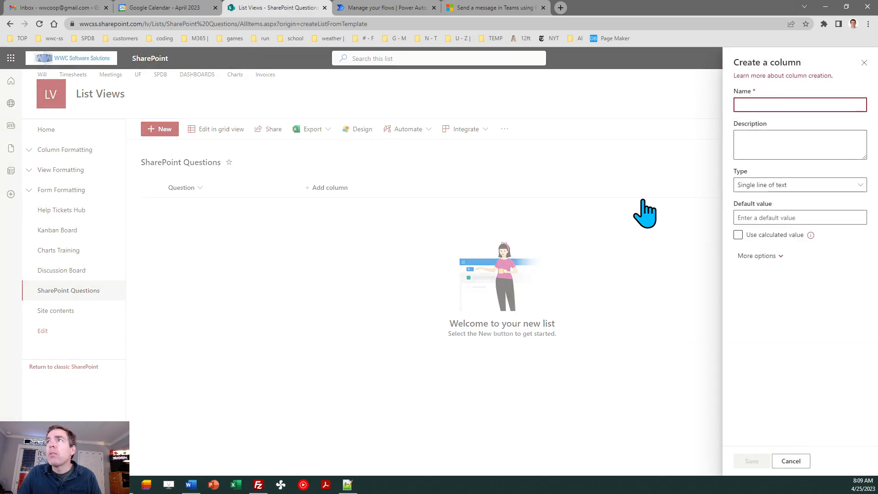
pyautogui.write('Answer')
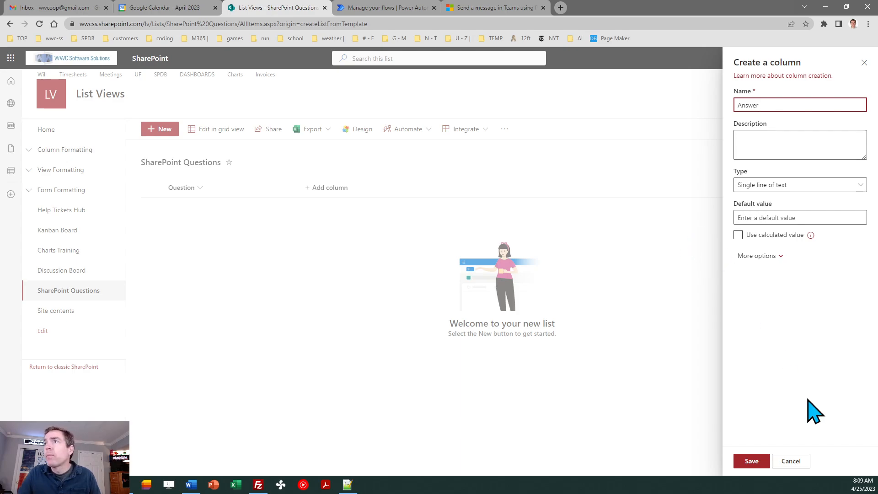
pyautogui.click(751, 461)
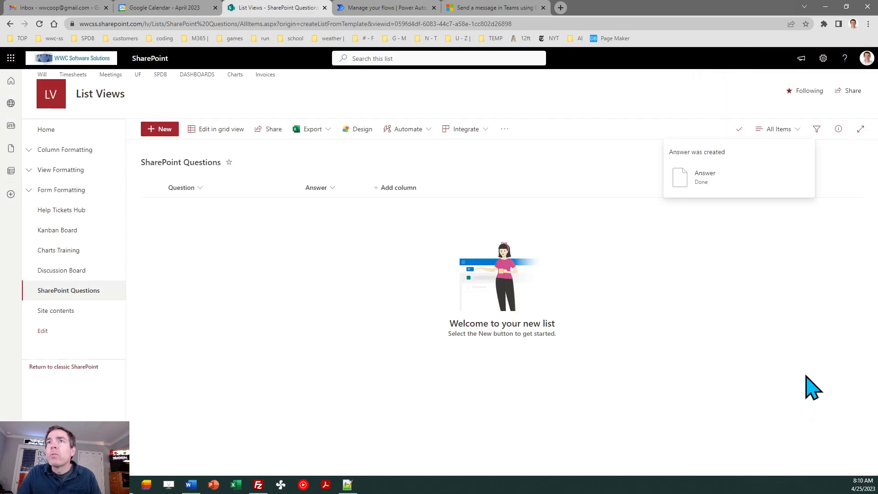
# Show the Created By column in the list view.
pyautogui.click(395, 188)
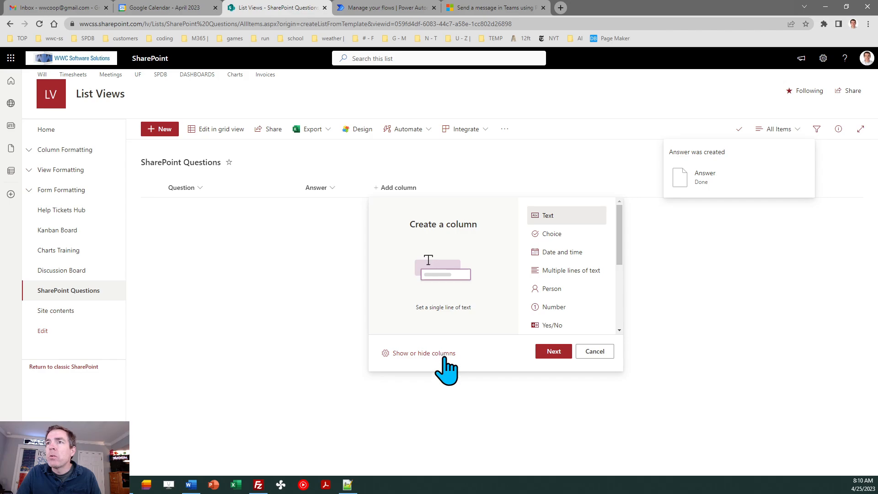
pyautogui.click(424, 352)
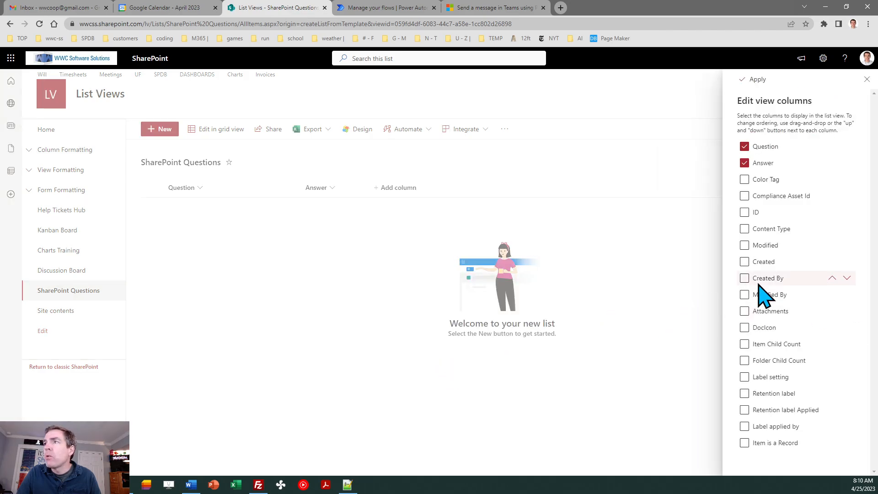
pyautogui.click(744, 277)
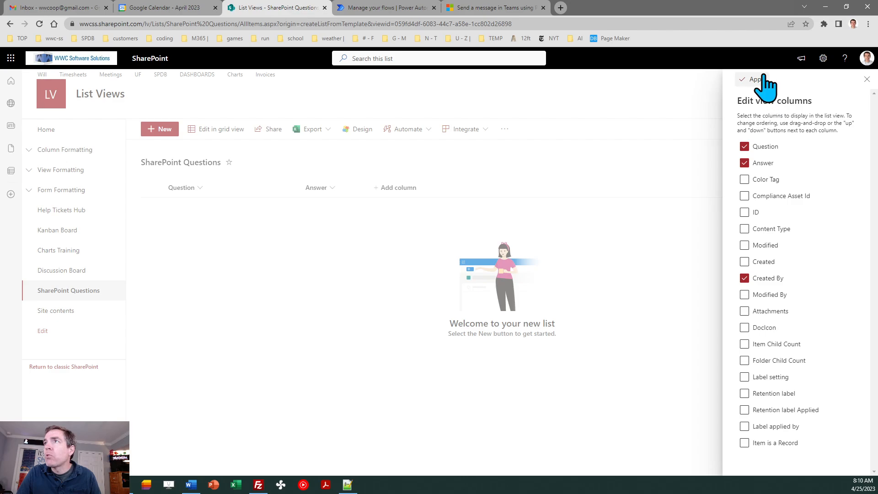
pyautogui.click(755, 79)
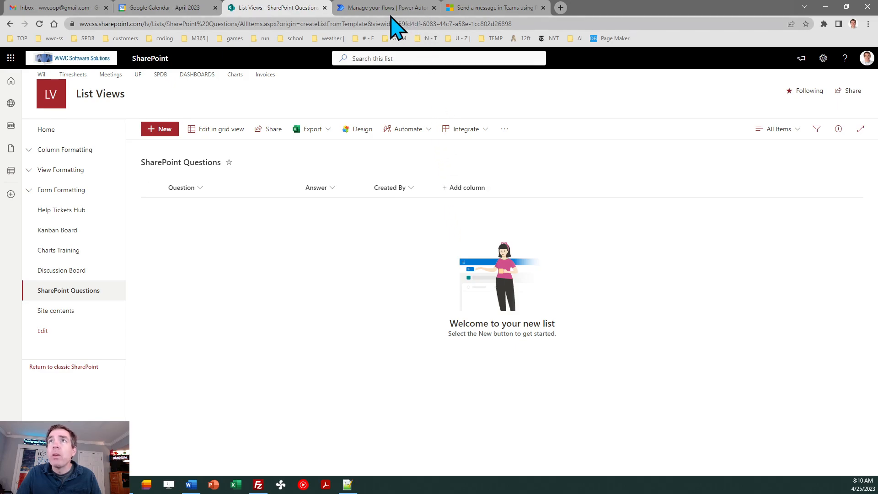
# Start an automated cloud flow named 'Send Teams Message When New Question'.
pyautogui.click(383, 7)
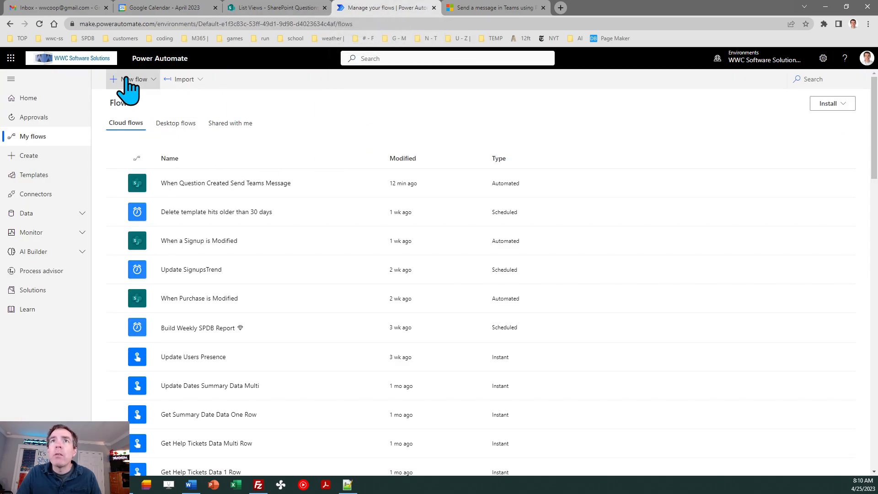
pyautogui.click(133, 79)
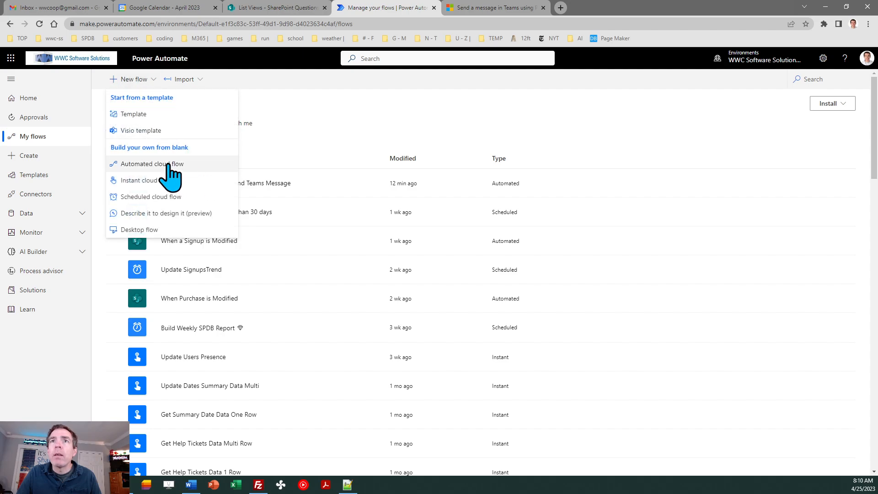
pyautogui.click(153, 164)
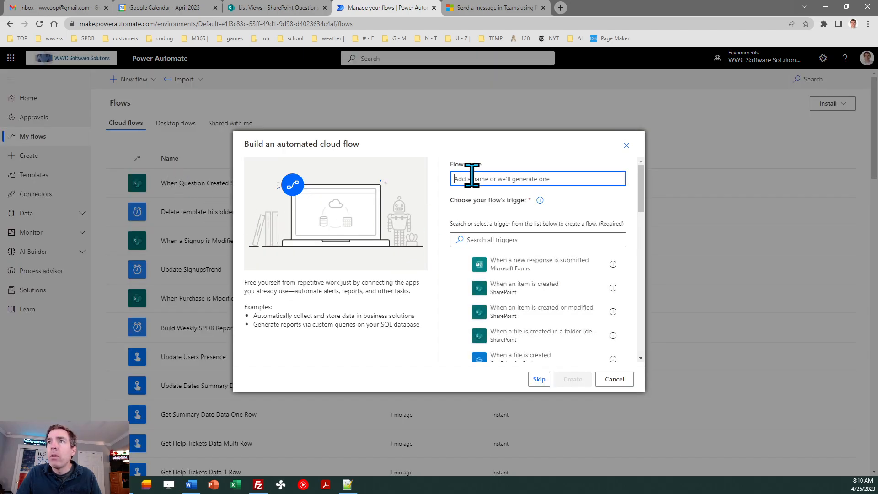
pyautogui.write('Send Teams Message W')
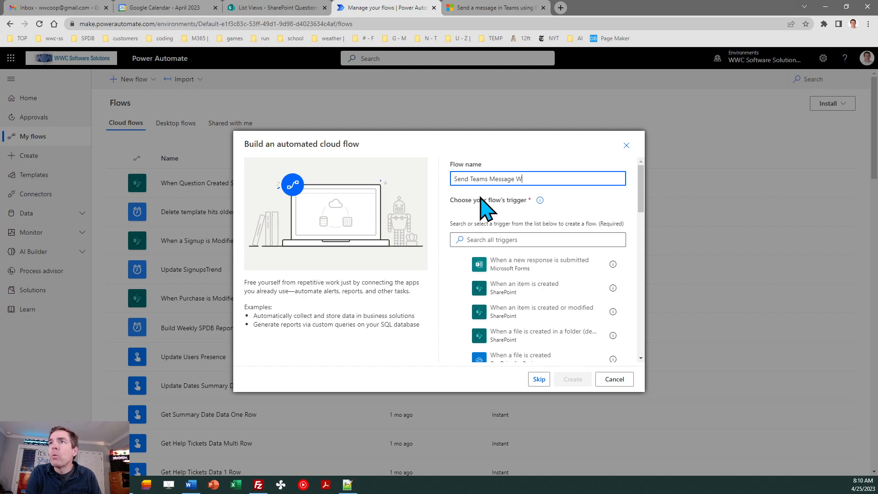
pyautogui.write('hen New Question')
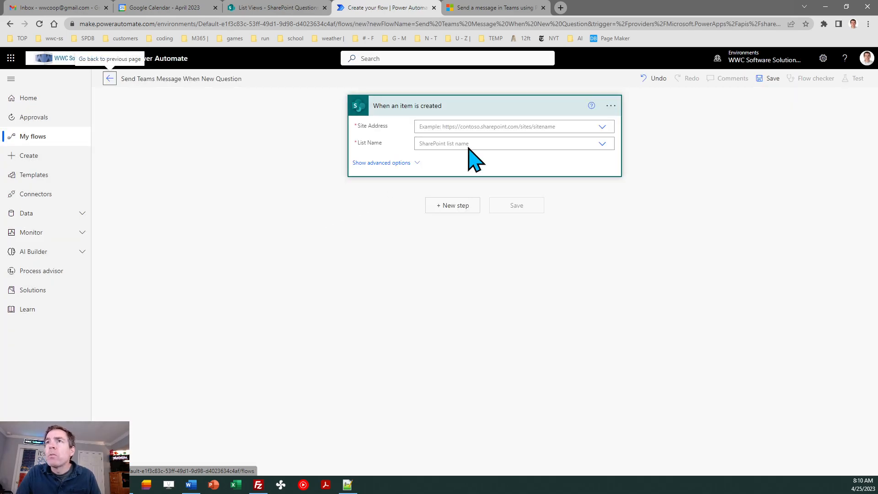
# Set the item-created trigger's list to SharePoint Questions on the List Views site.
pyautogui.click(602, 127)
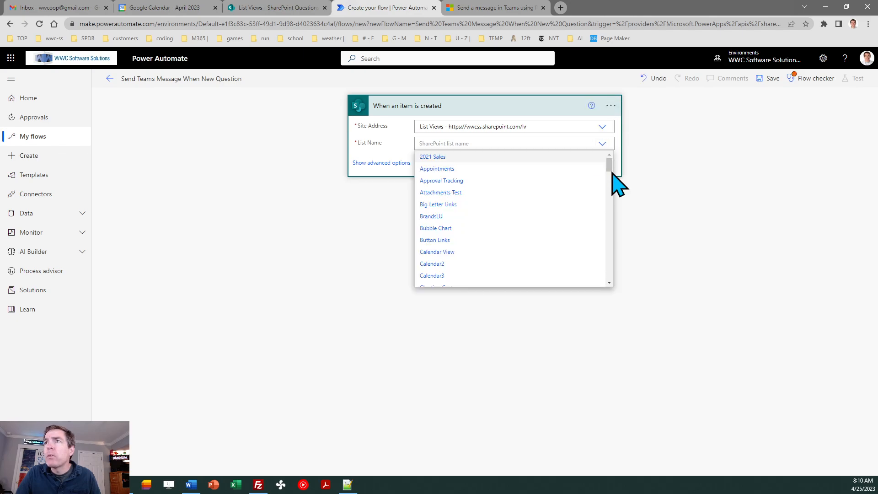
pyautogui.scroll(-3)
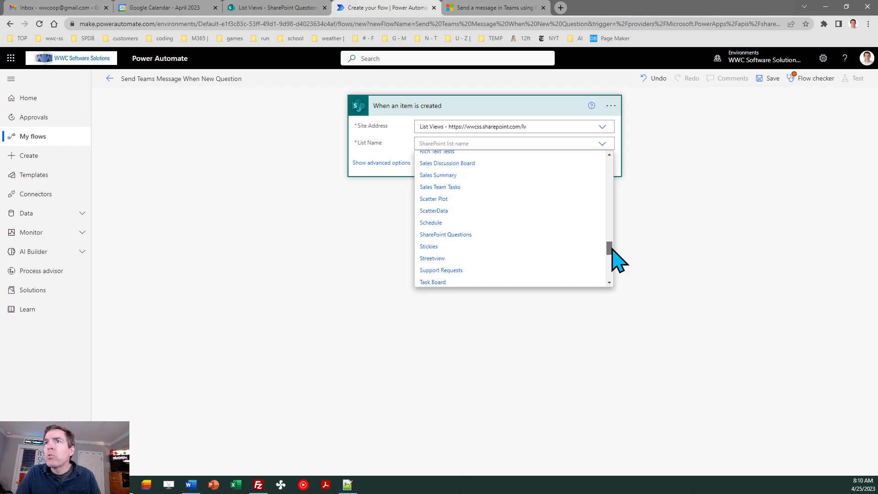
pyautogui.click(445, 235)
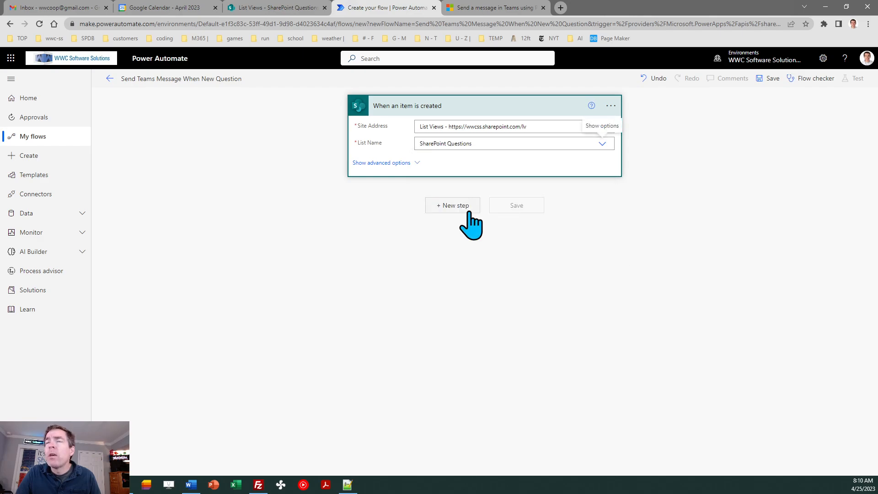
pyautogui.click(381, 163)
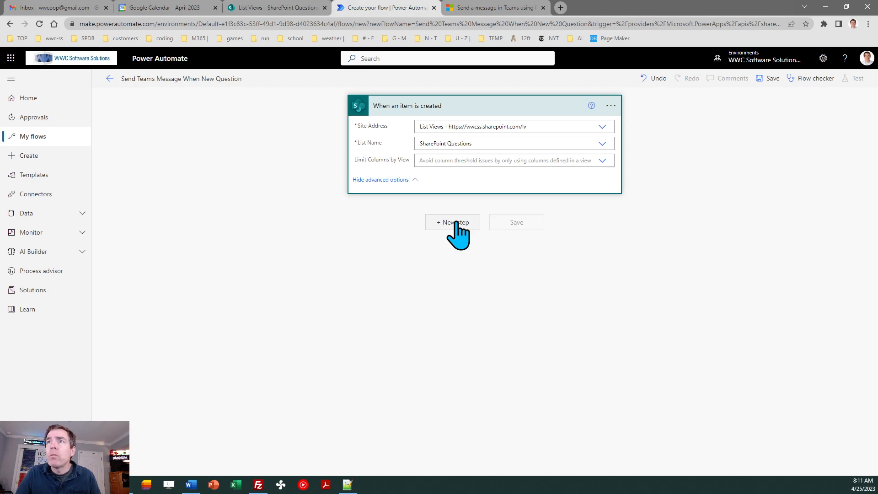
# Add the Microsoft Teams 'Post message in a chat or channel' action after the trigger.
pyautogui.click(451, 221)
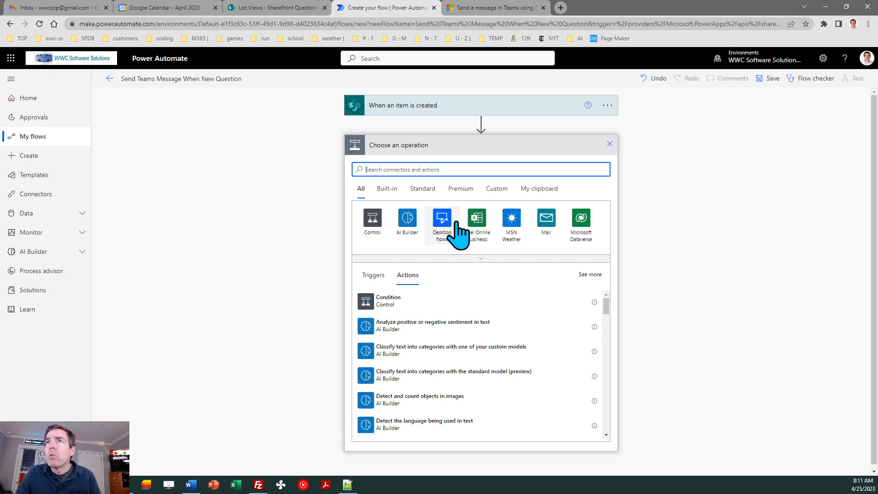
pyautogui.moveTo(461, 221)
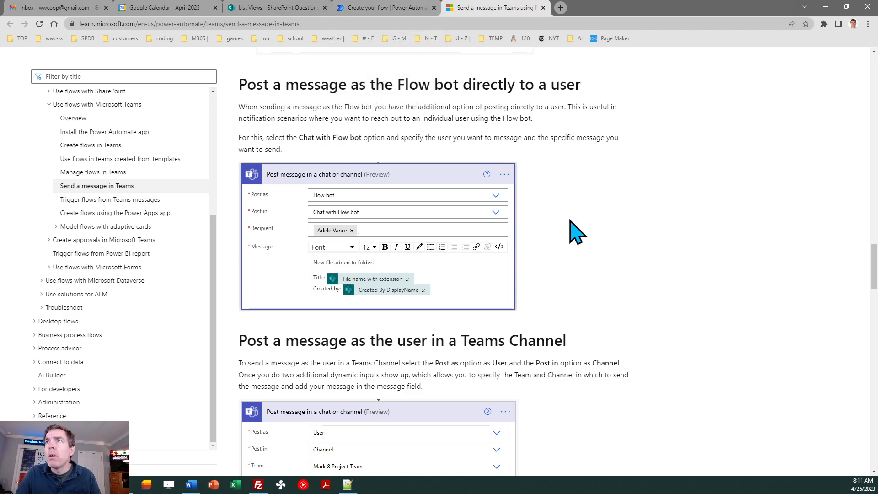
pyautogui.click(383, 7)
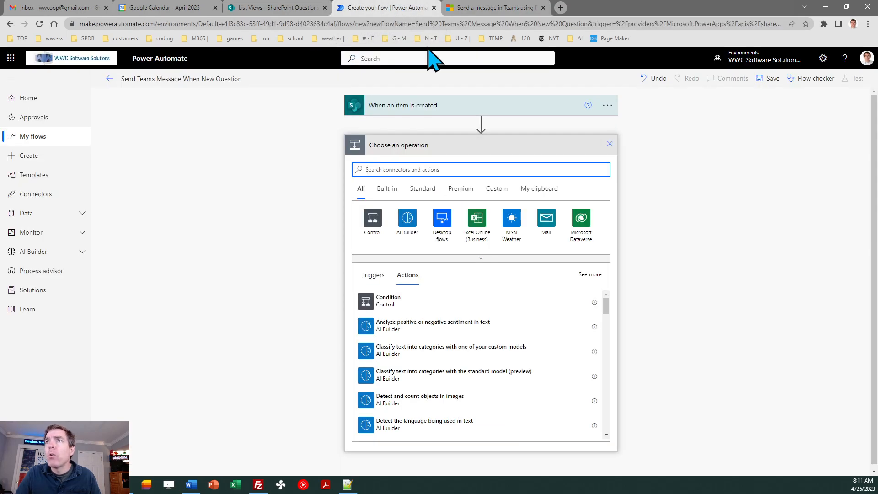
pyautogui.click(481, 168)
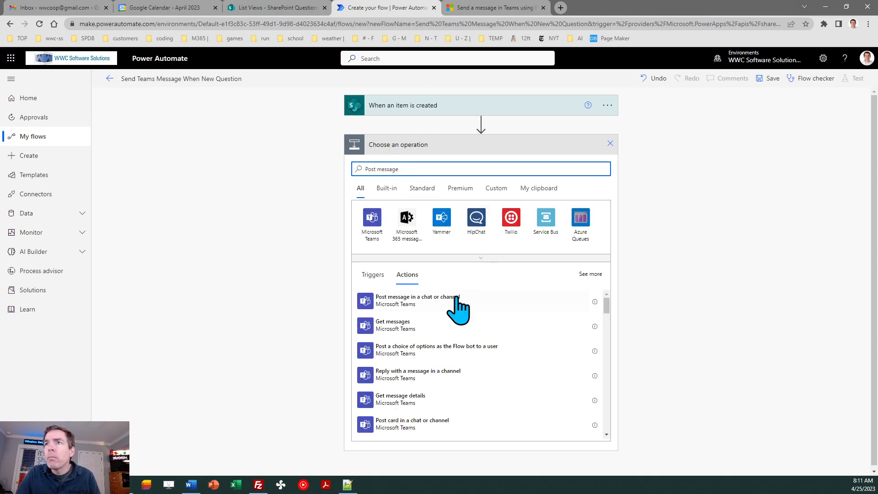
pyautogui.click(414, 300)
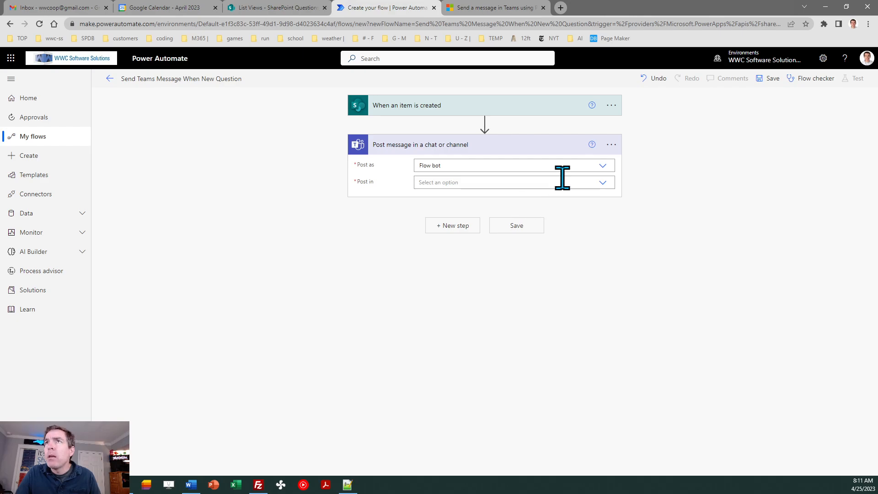
pyautogui.click(495, 8)
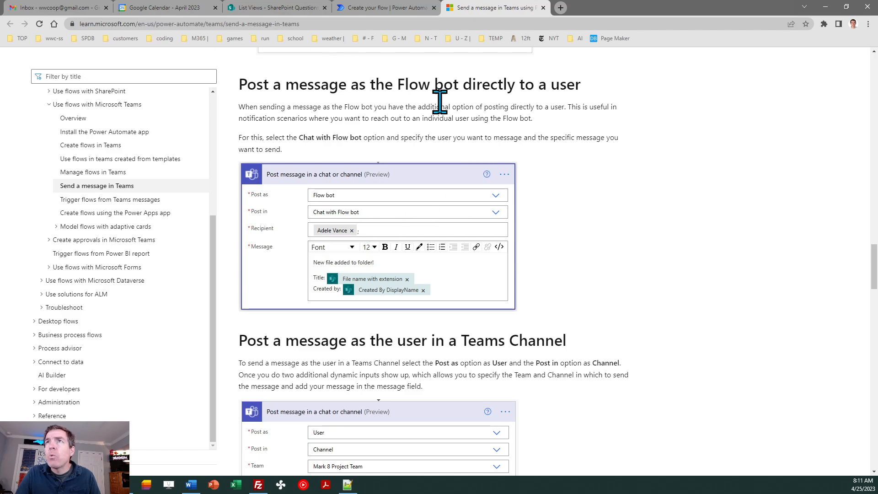
pyautogui.click(384, 7)
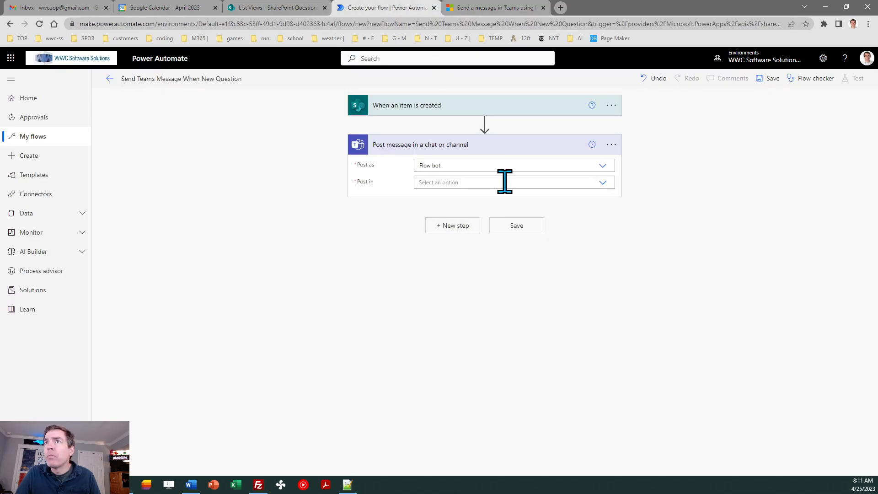
pyautogui.click(514, 182)
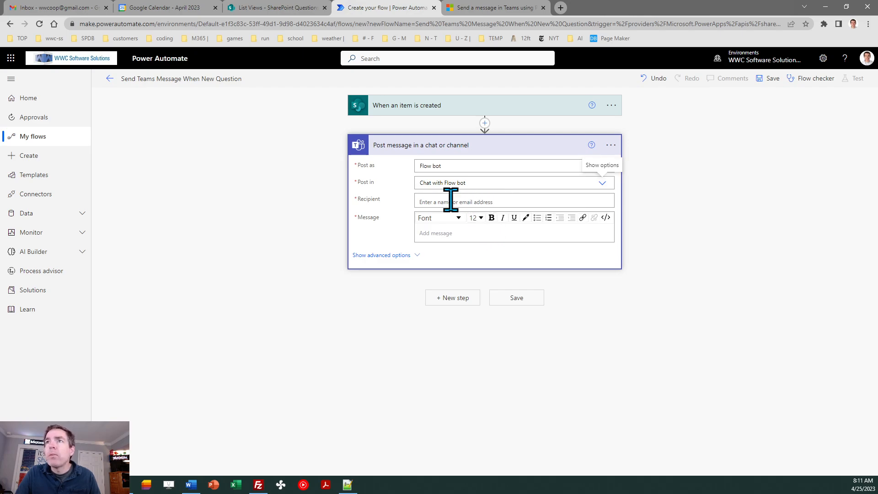
pyautogui.moveTo(463, 224)
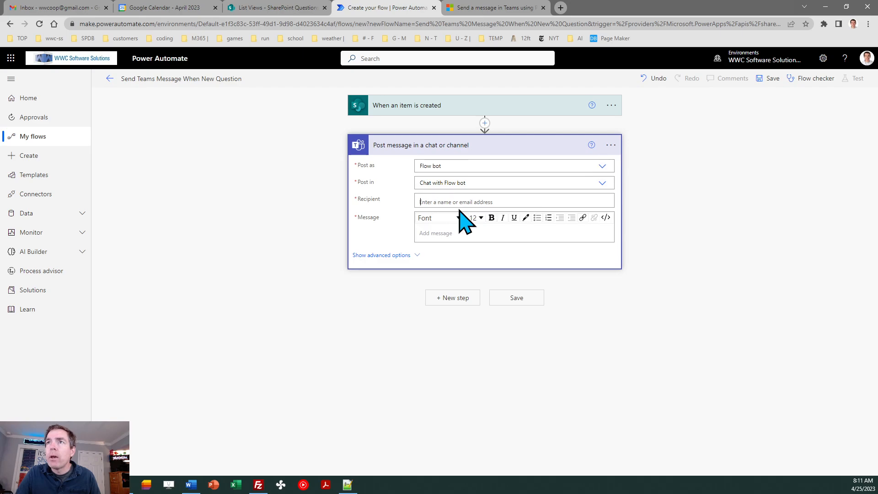
pyautogui.write('will@')
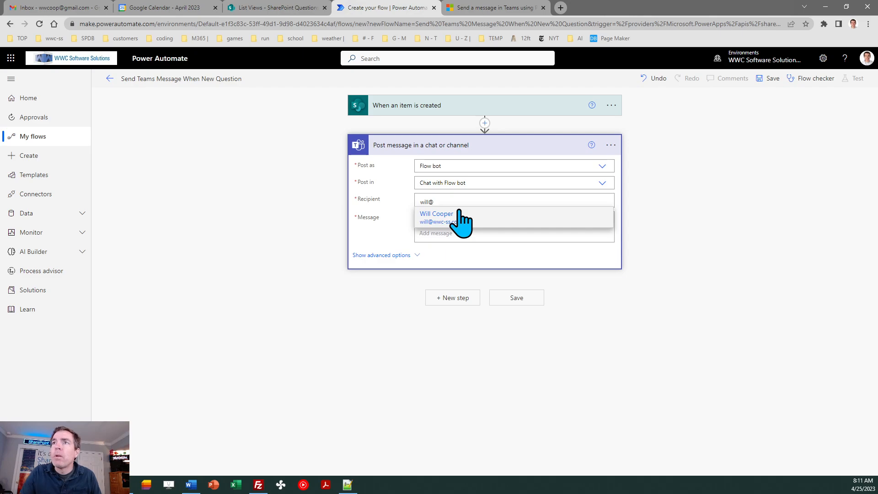
pyautogui.click(436, 214)
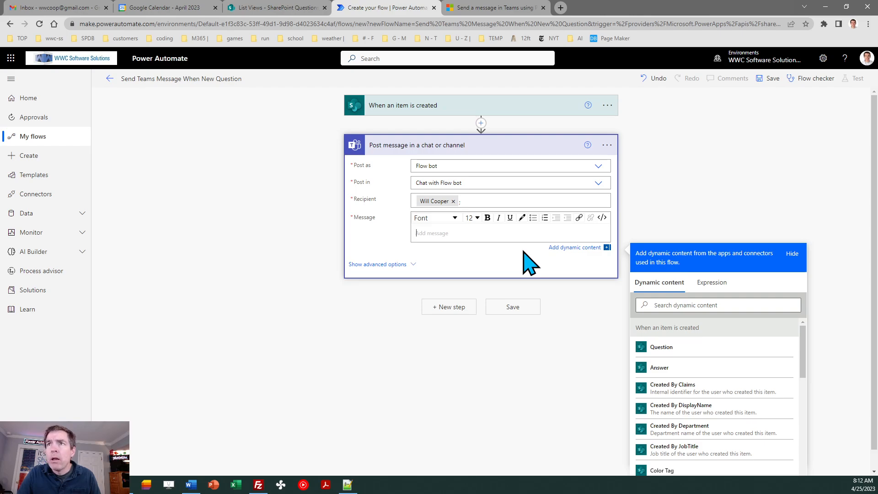
# Write 'New SharePoint Question Posted:' with Question, 'From:' Created By DisplayName, and 'Answer here'.
pyautogui.write('New')
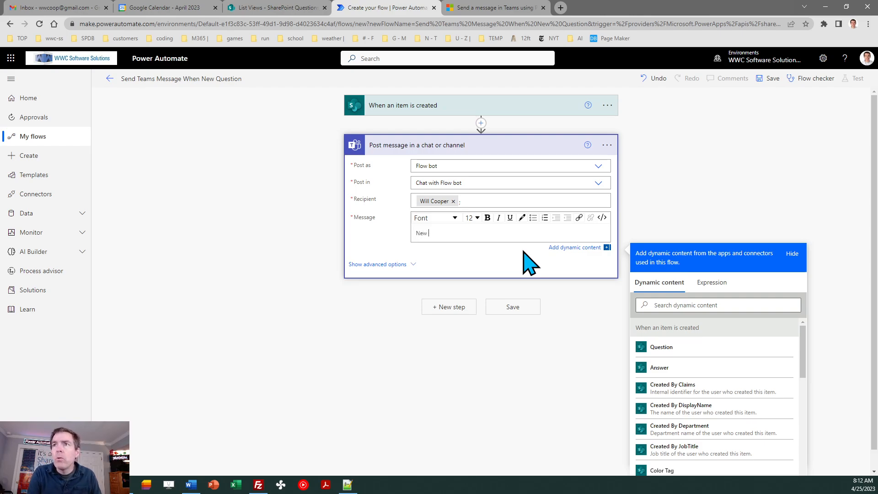
pyautogui.write('SharePoint')
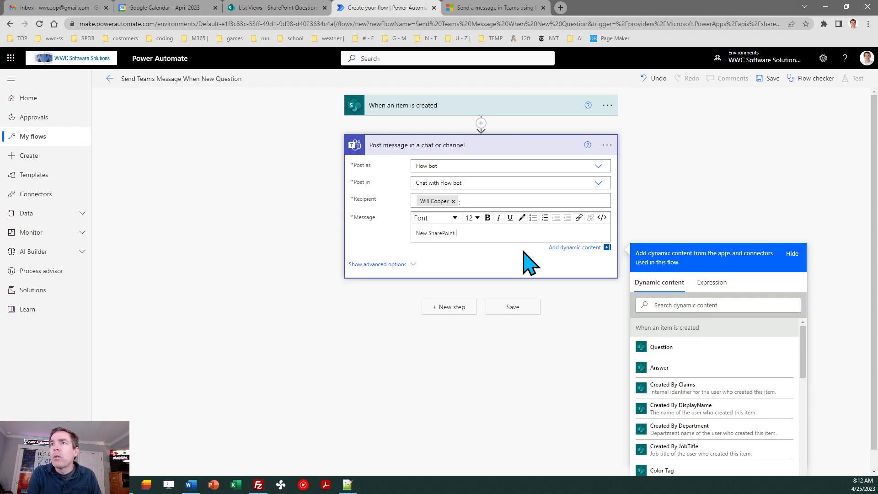
pyautogui.write('Question Posted:')
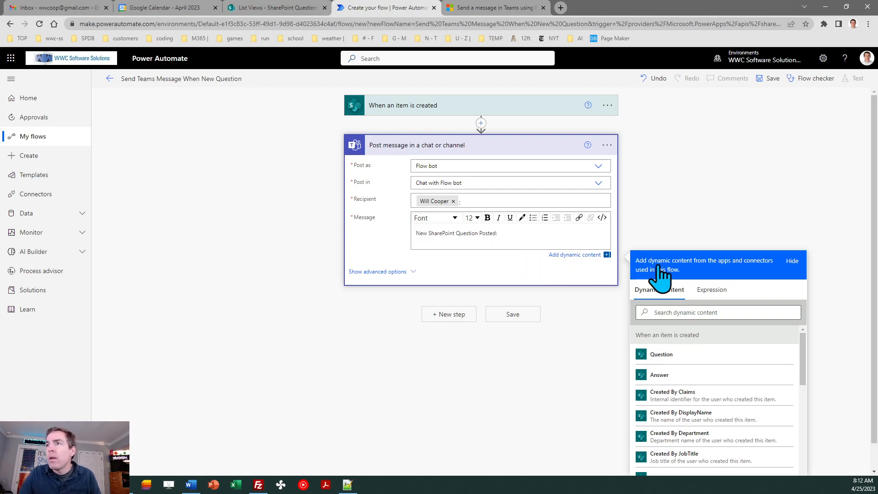
pyautogui.click(661, 354)
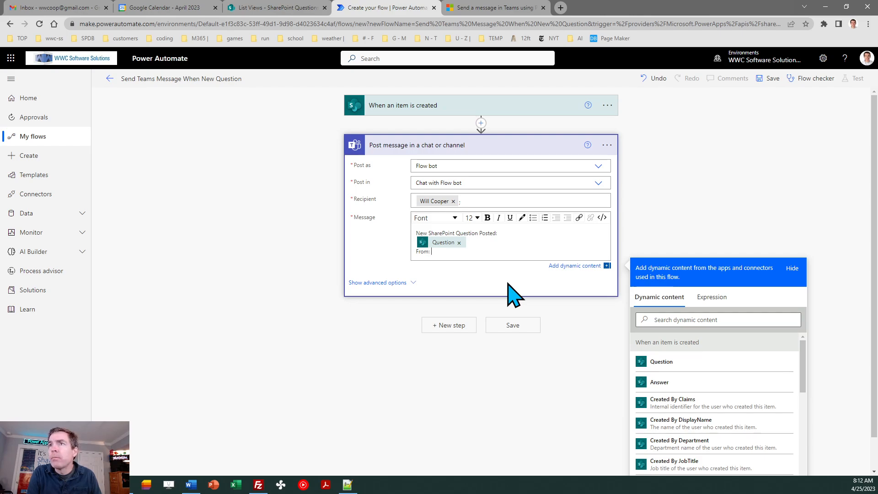
pyautogui.moveTo(694, 431)
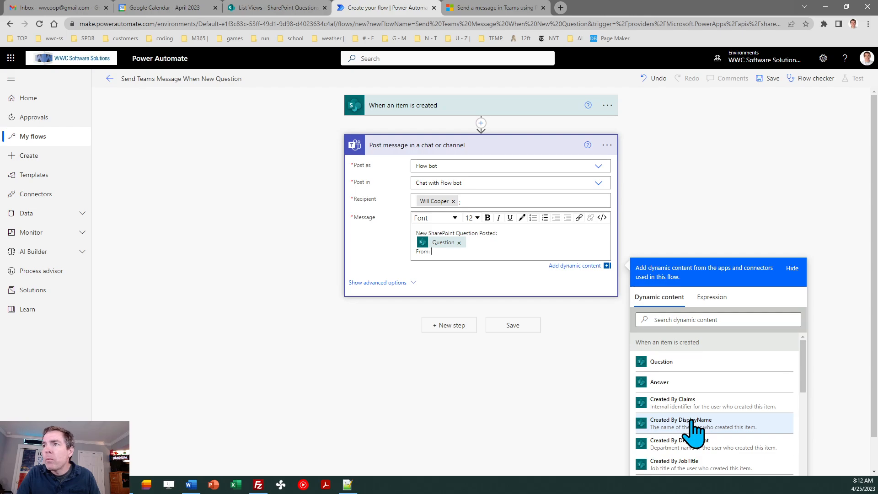
pyautogui.click(681, 420)
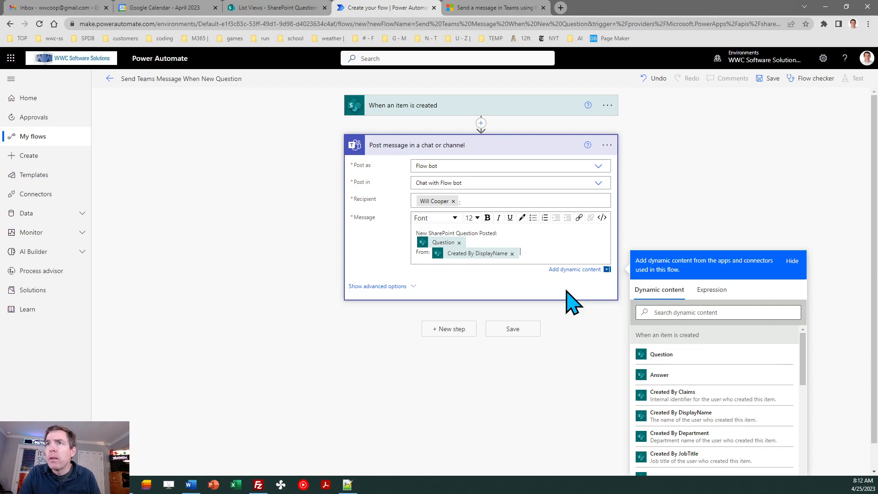
pyautogui.write('A')
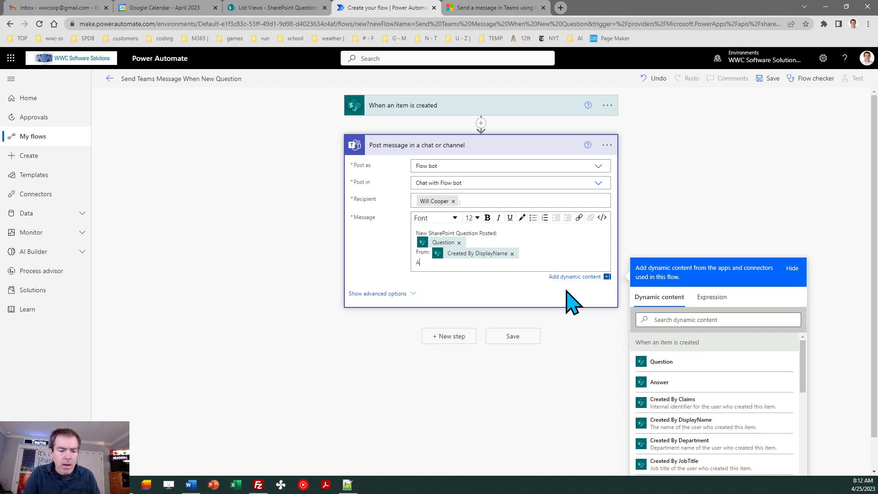
pyautogui.write('nswer here:')
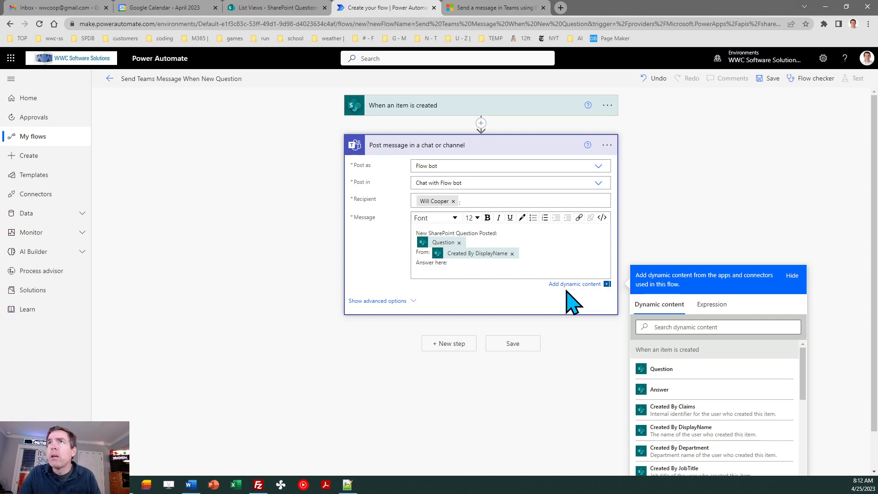
pyautogui.click(274, 7)
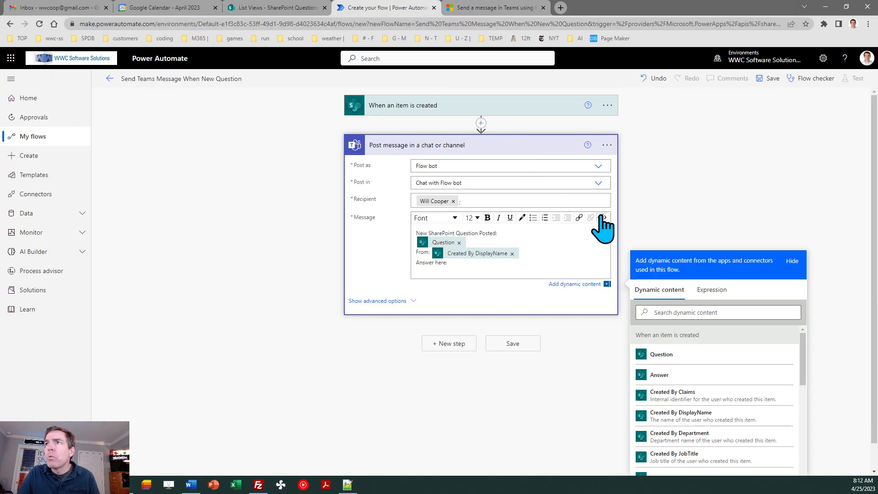
# Add an 'Answer Here' HTML link to the SharePoint Questions AllItems page and save the flow.
pyautogui.click(603, 217)
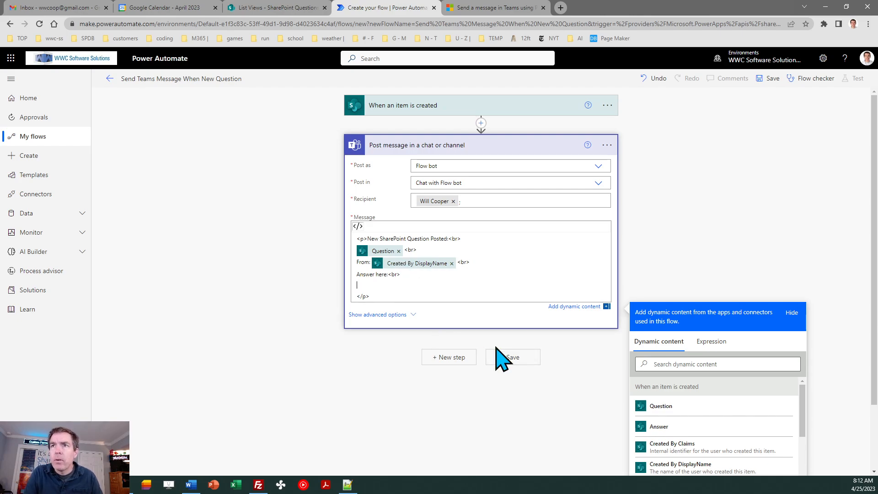
pyautogui.write('<a')
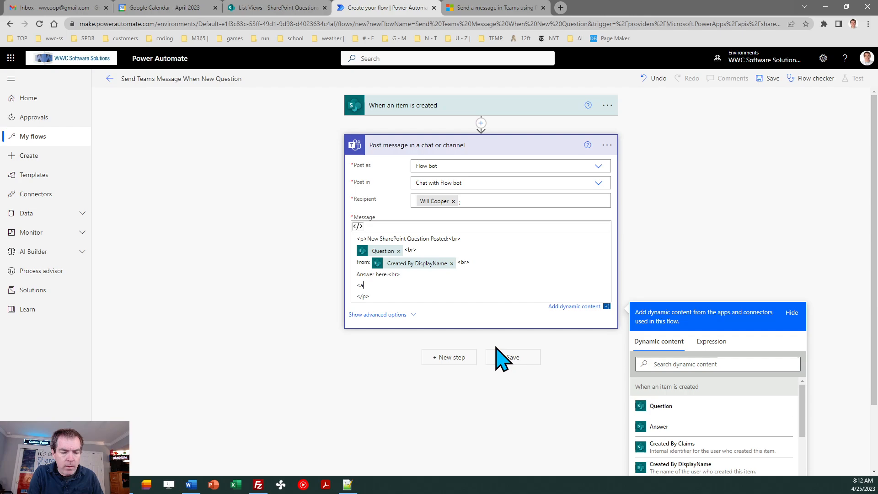
pyautogui.write('href=')
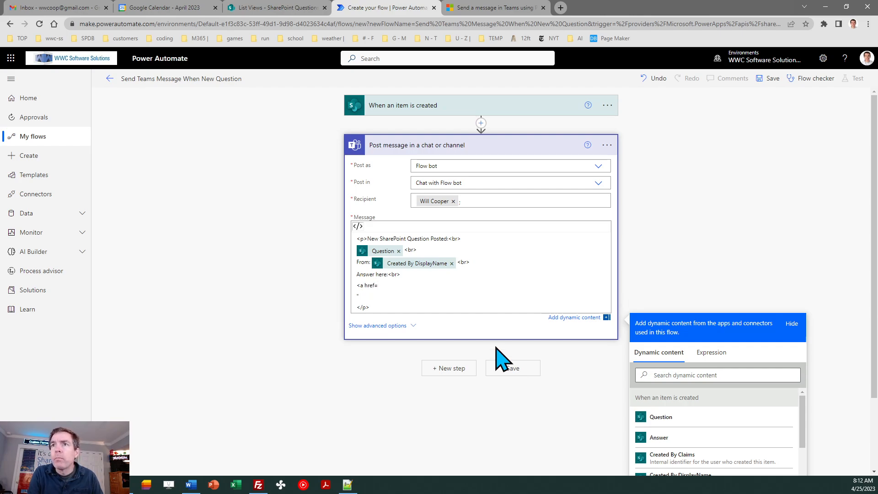
pyautogui.write('""></a>')
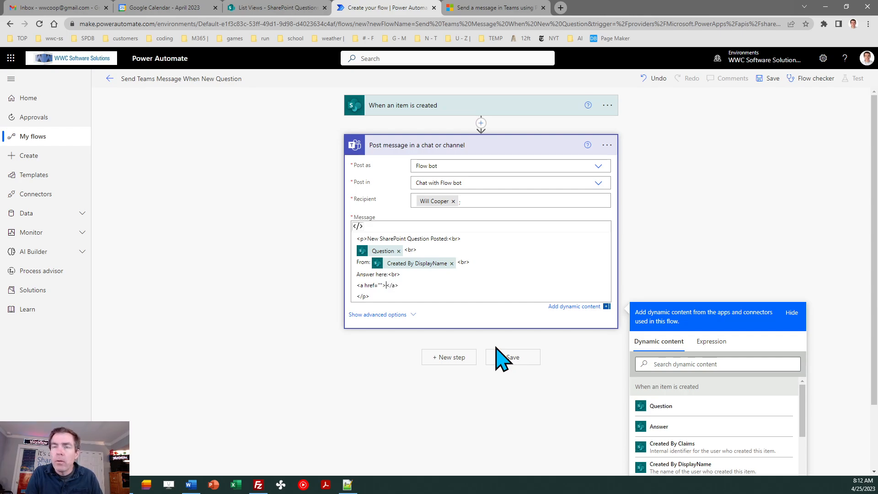
pyautogui.write('Answer Here')
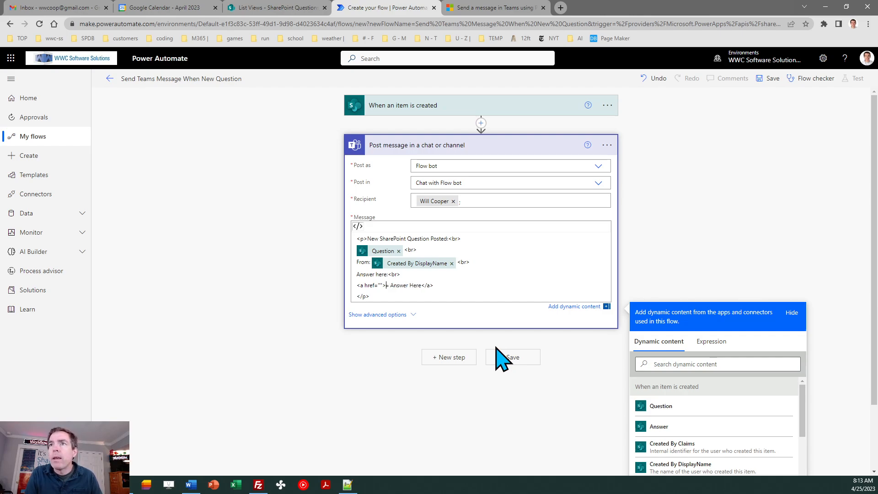
pyautogui.write('https://wwcss.sharepoint.com/lv/Lists/SharePoint%20Questions/AllItems.aspx?')
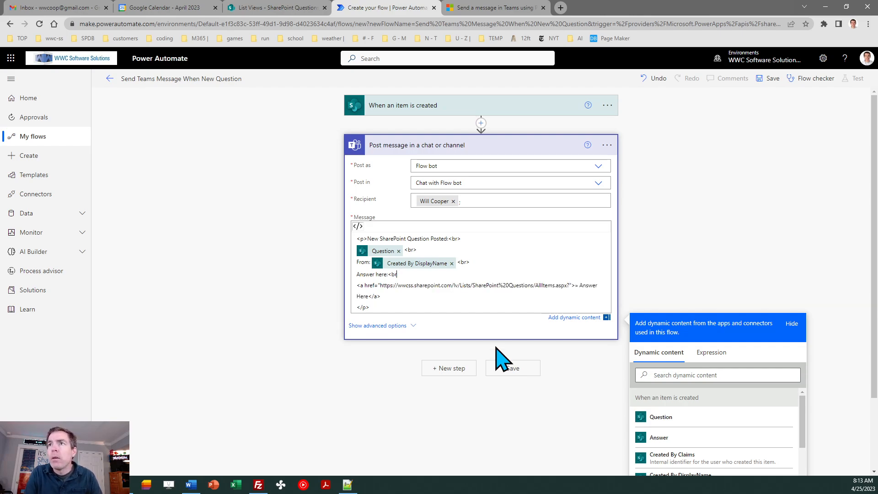
pyautogui.press('Backspace')
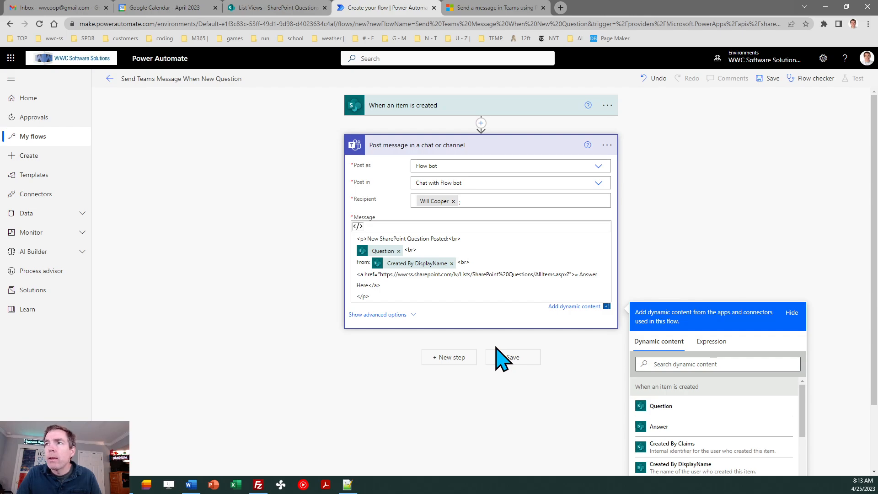
pyautogui.click(511, 357)
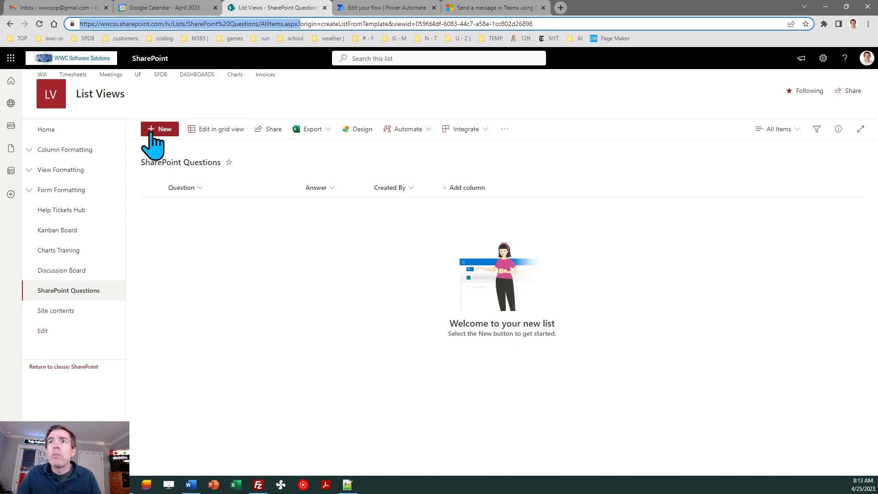
# Submit a new list item asking 'How do I send messages to Teams from SharePoint?'.
pyautogui.click(160, 129)
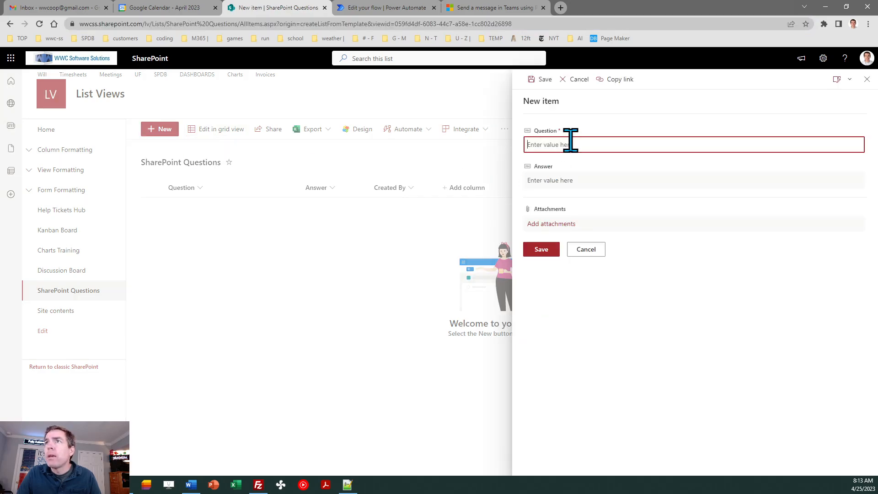
pyautogui.write('How do I send messages to Team')
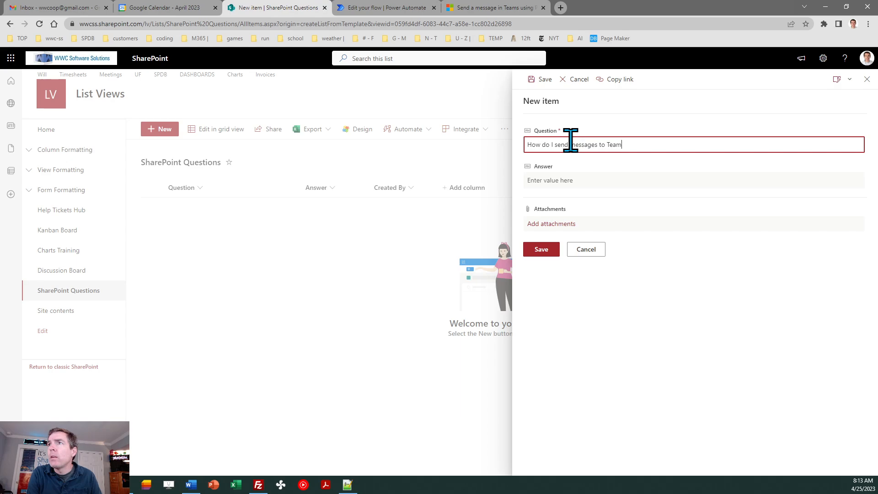
pyautogui.write('from SharePo')
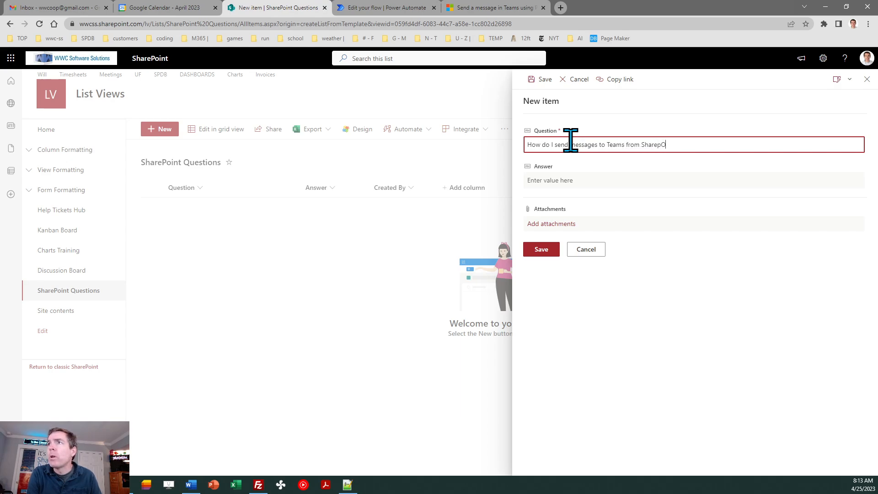
pyautogui.write('oint?')
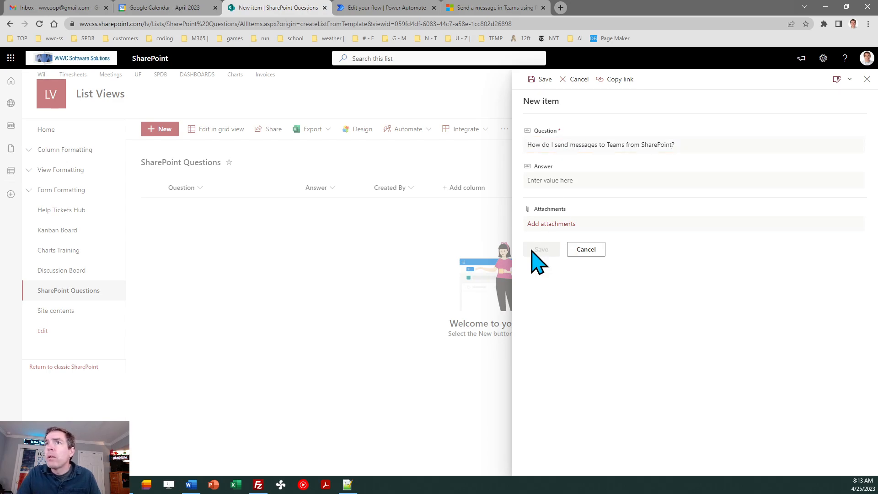
pyautogui.click(384, 8)
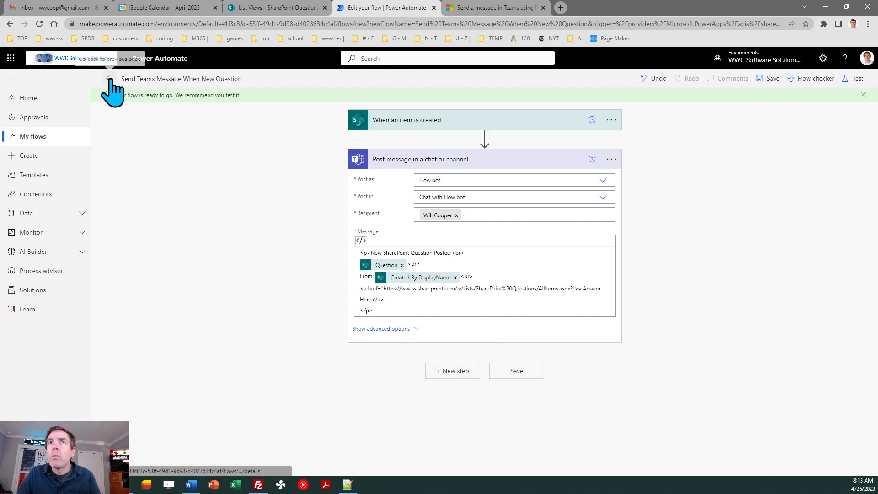
# Return from the flow editor to the flow's details page, which shows the flow turned on.
pyautogui.click(110, 78)
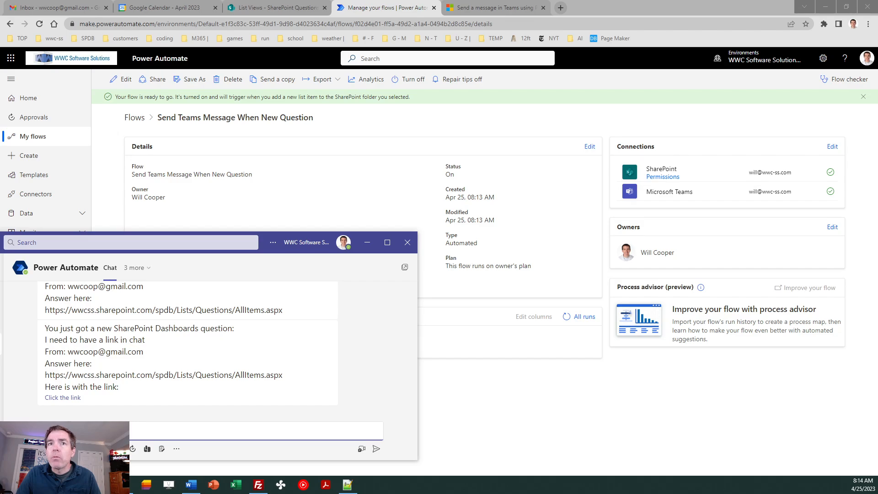
# Scroll to the latest Flow bot message and follow its Answer Here link to the Questions list.
pyautogui.scroll(-3)
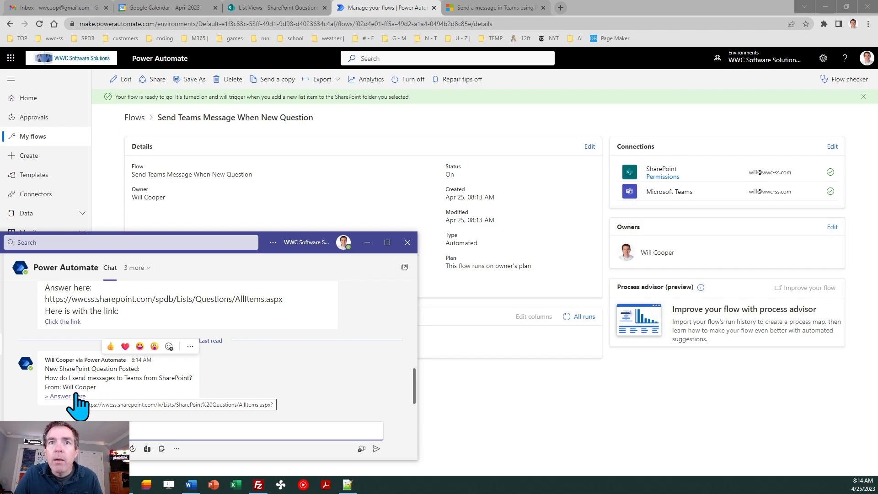
pyautogui.click(59, 396)
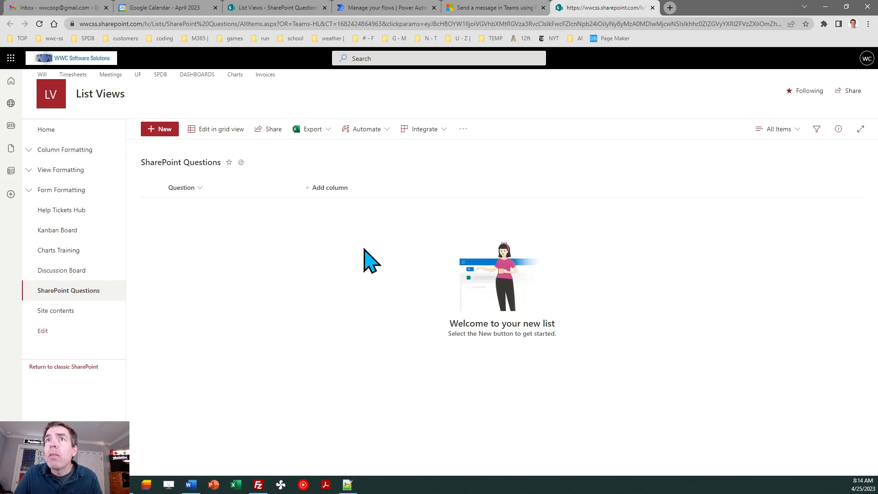